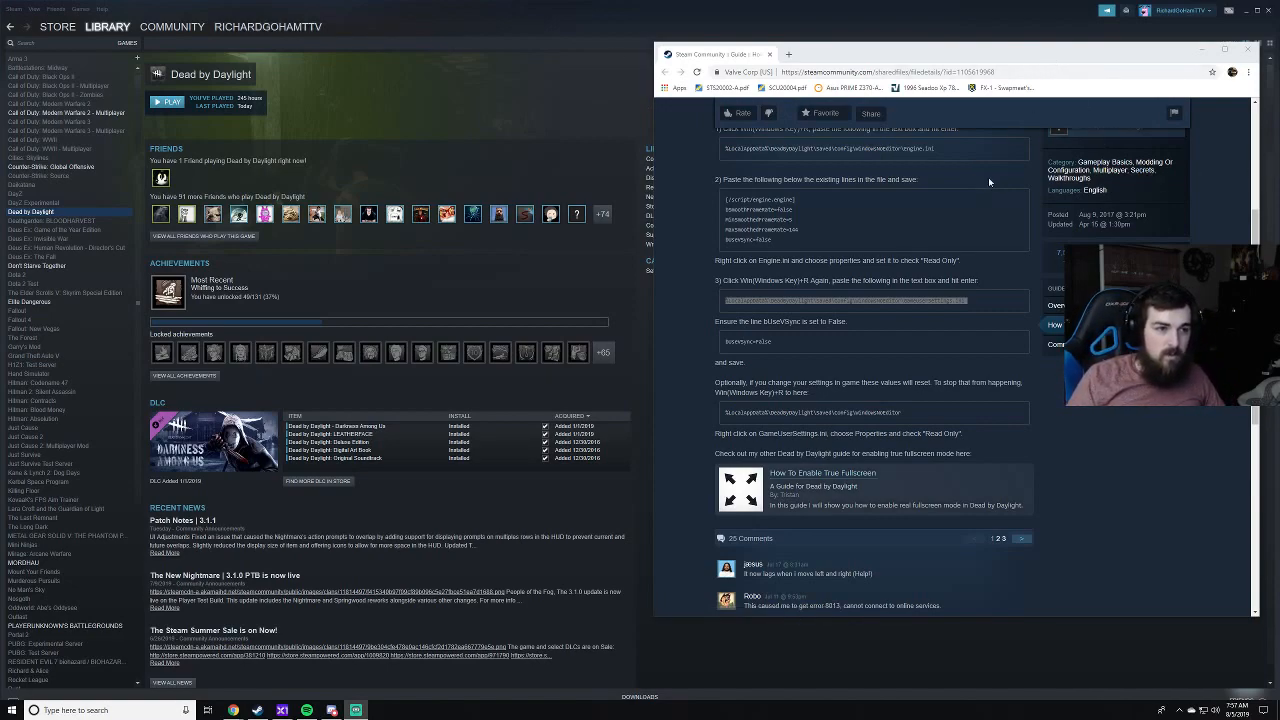
- Save Engine.ini with the added bUseVSync=False engine block, then close Notepad
scroll(up, 3)
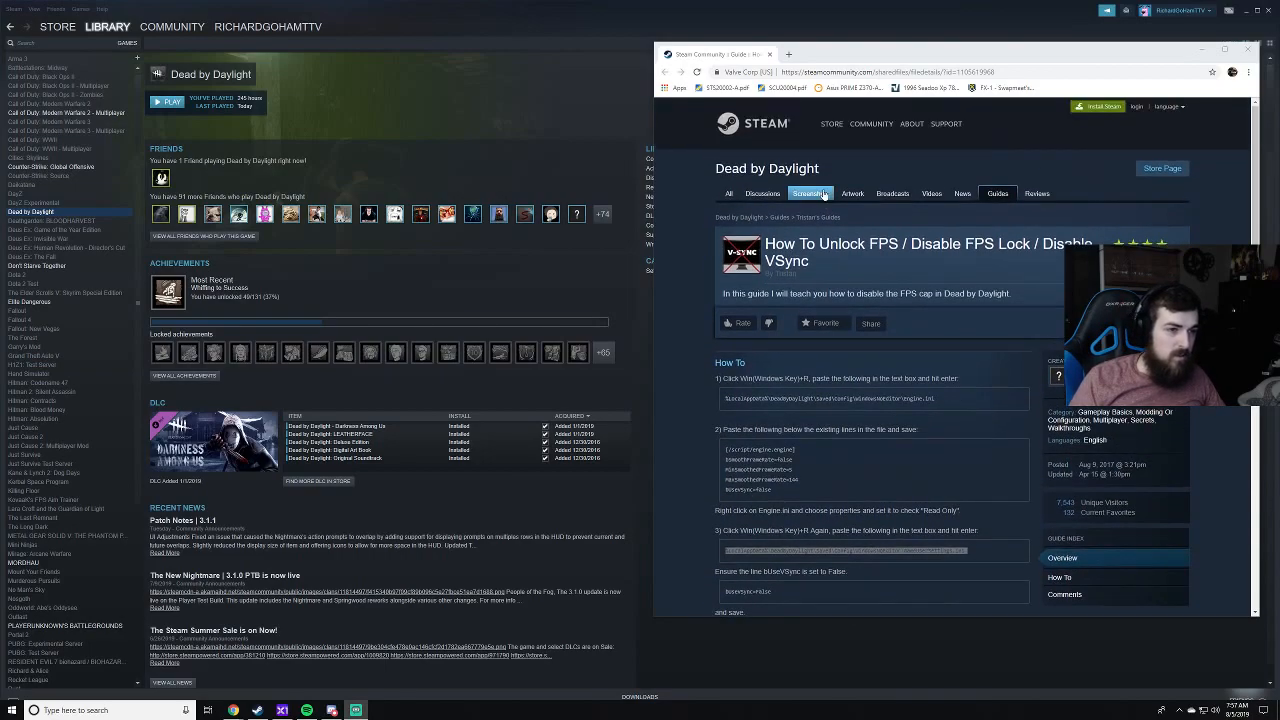
scroll(down, 3)
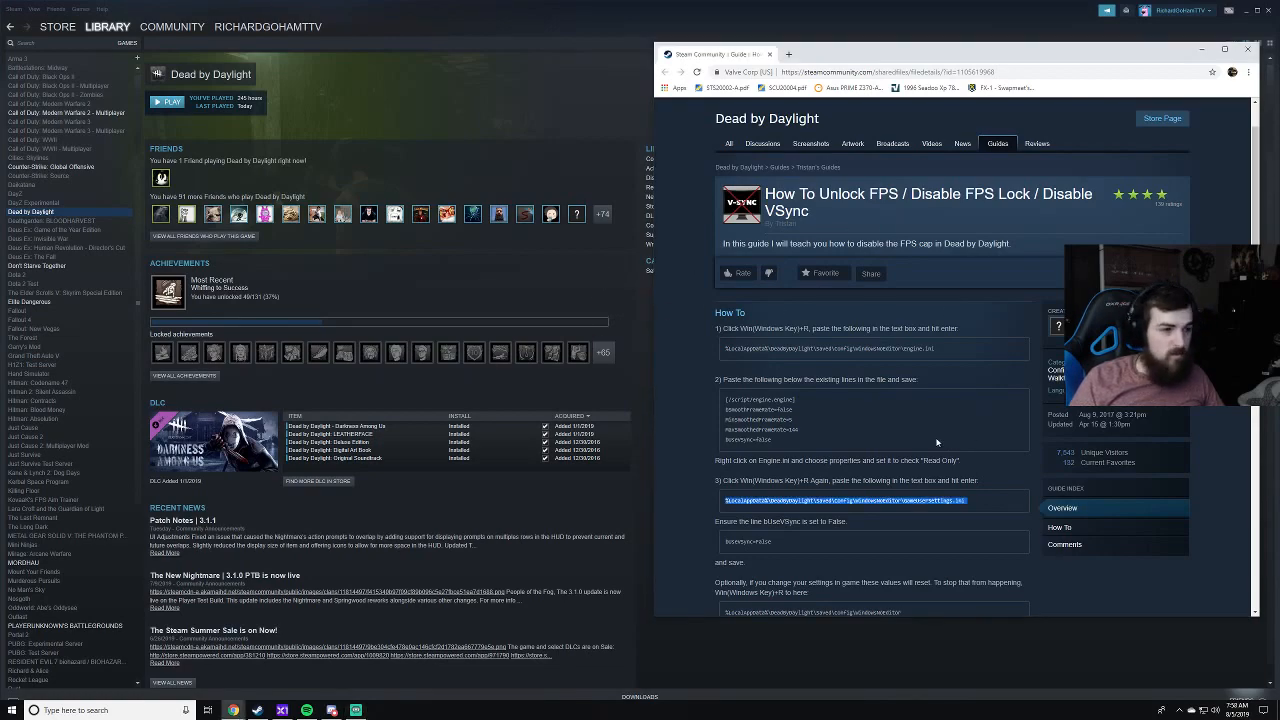
mouse_move(514, 380)
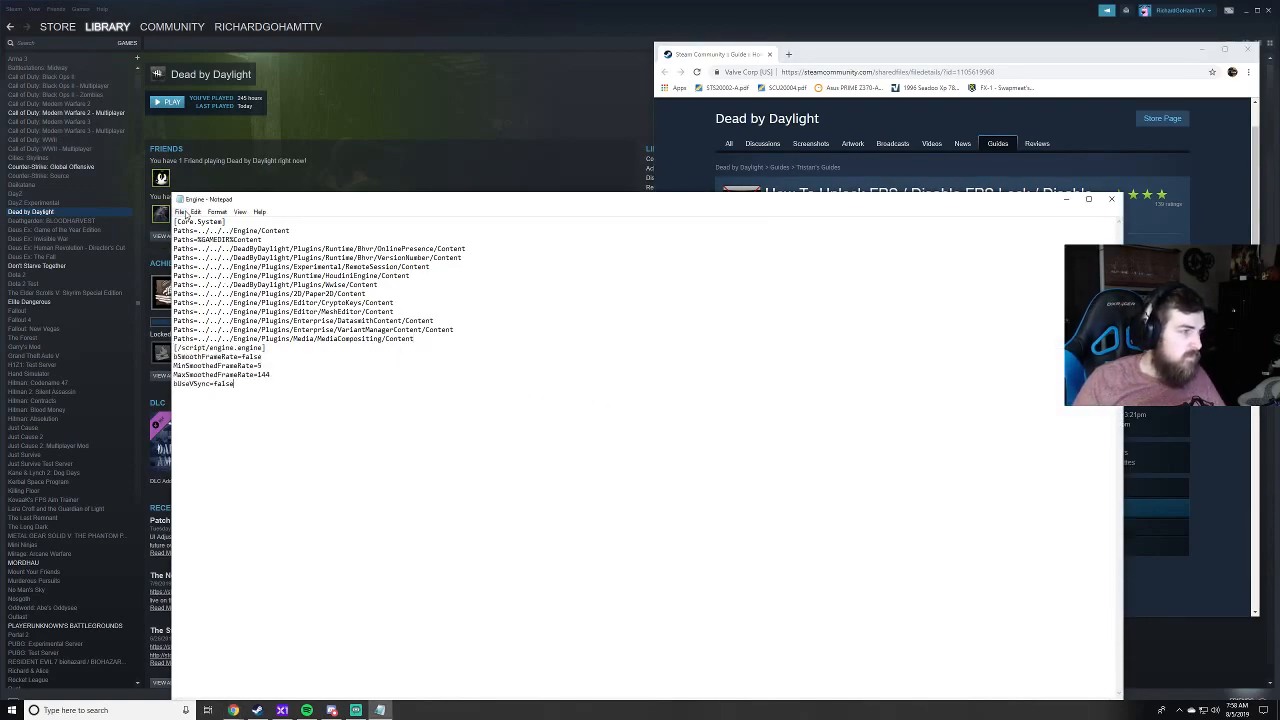
click(181, 211)
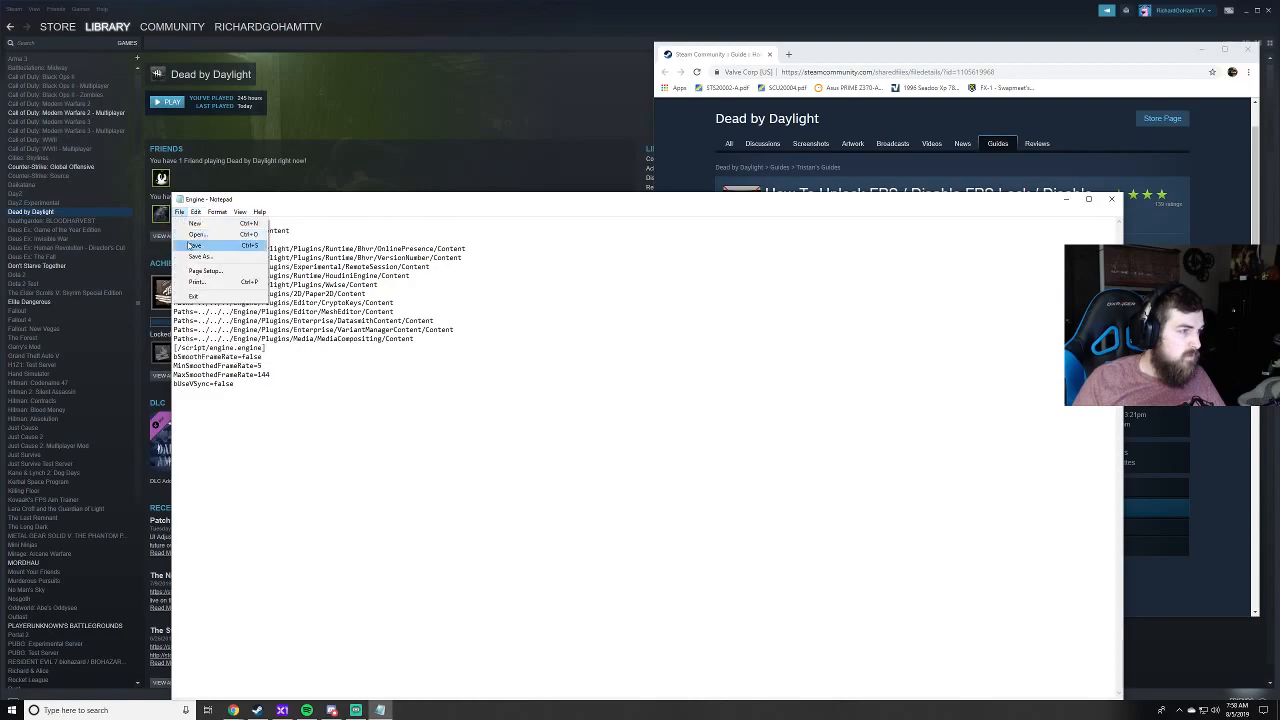
click(196, 245)
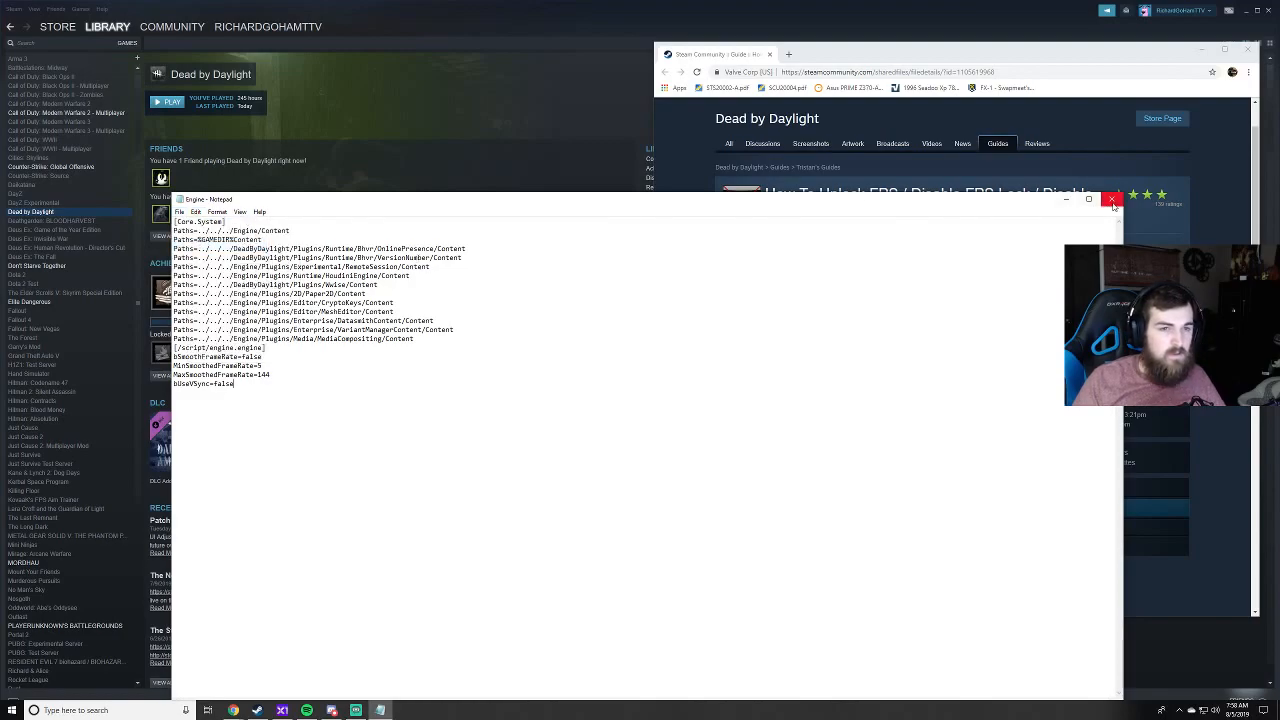
click(1111, 199)
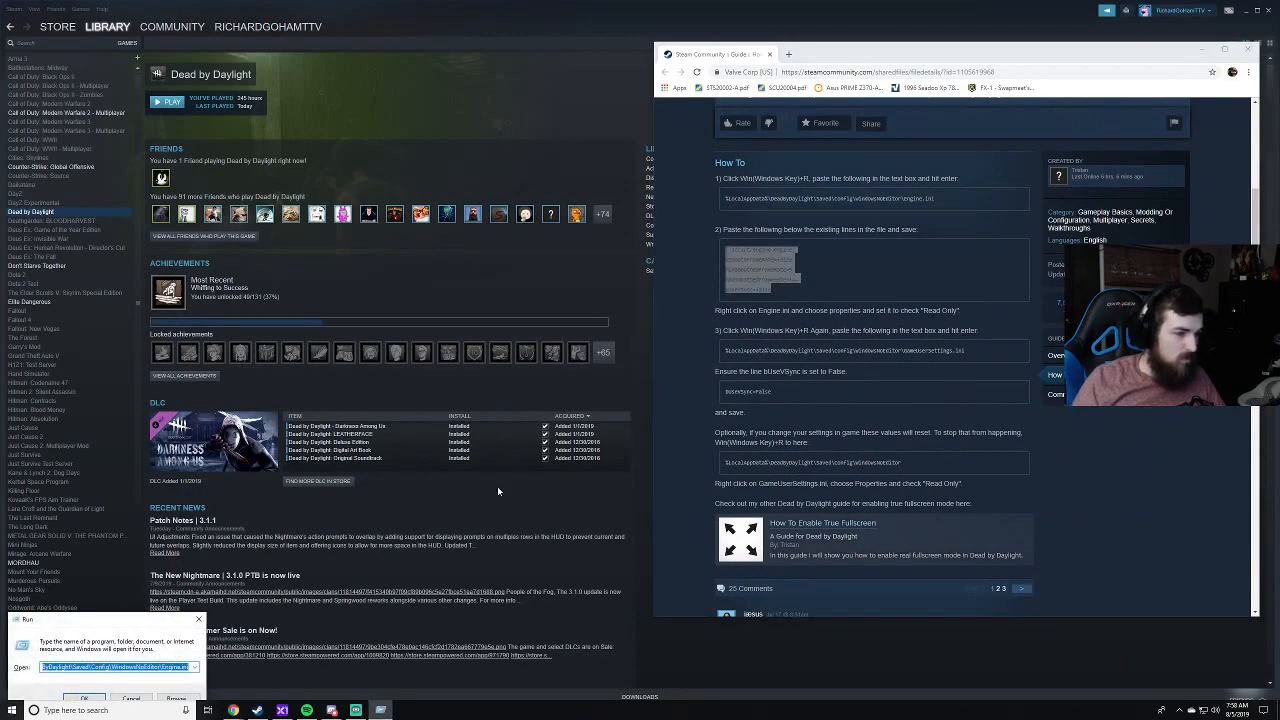
- Open GameUserSettings.ini from its pasted path and select the bUseVSync value to replace
key(Delete)
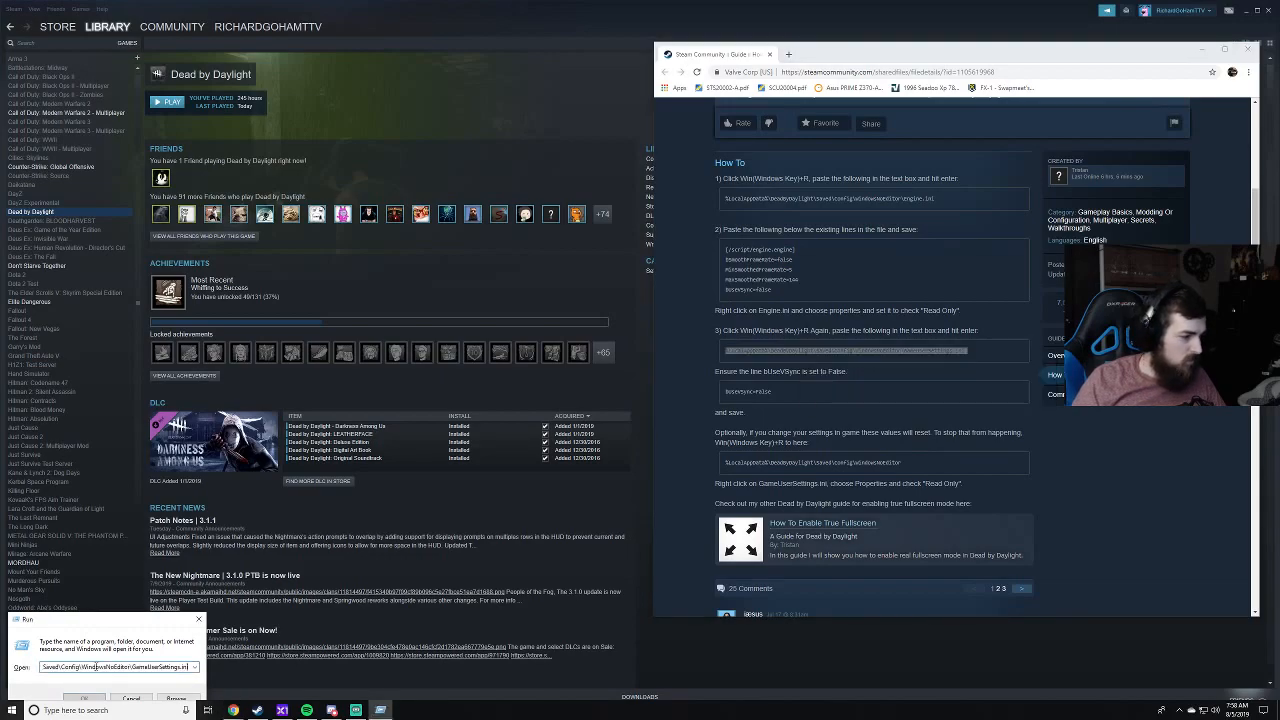
click(86, 698)
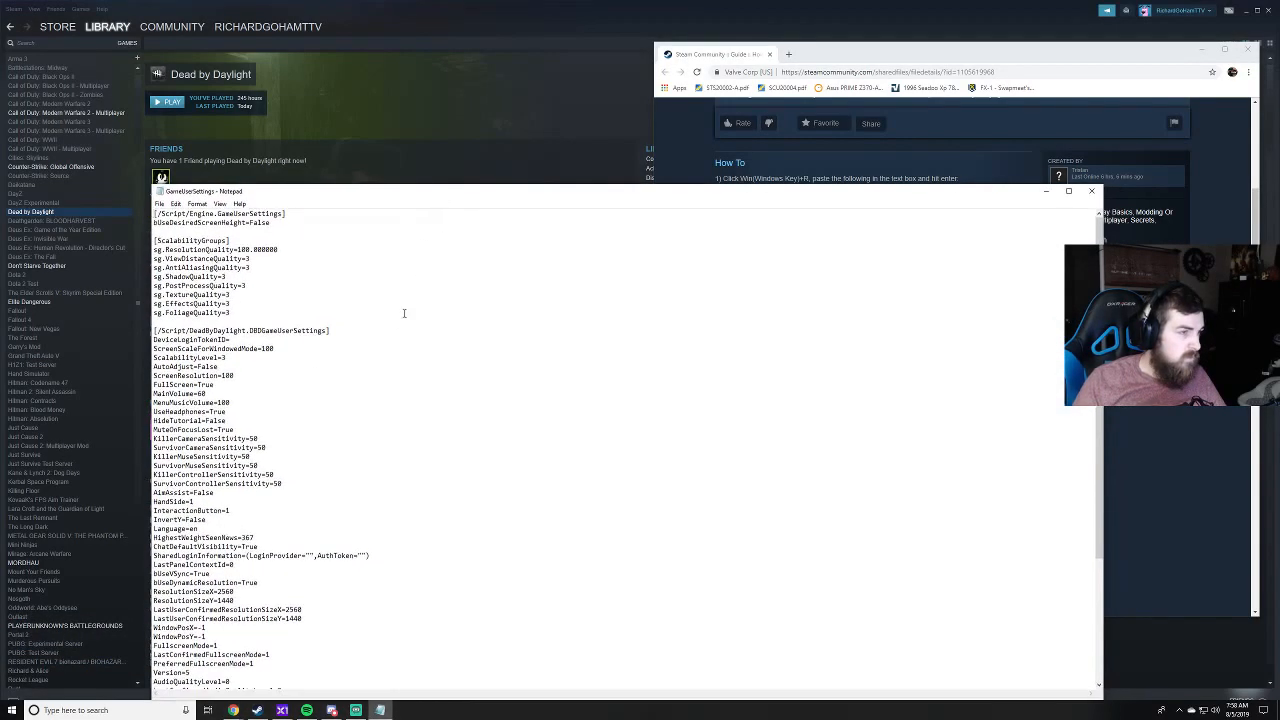
scroll(down, 3)
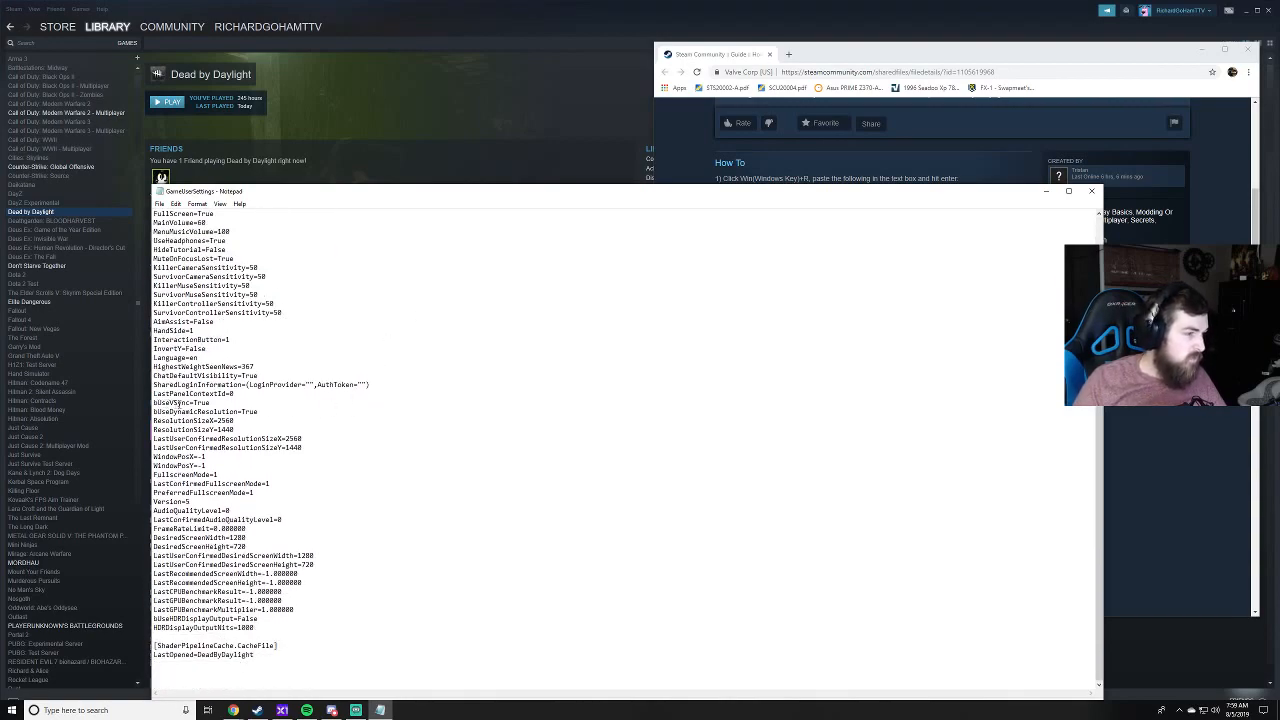
double_click(202, 402)
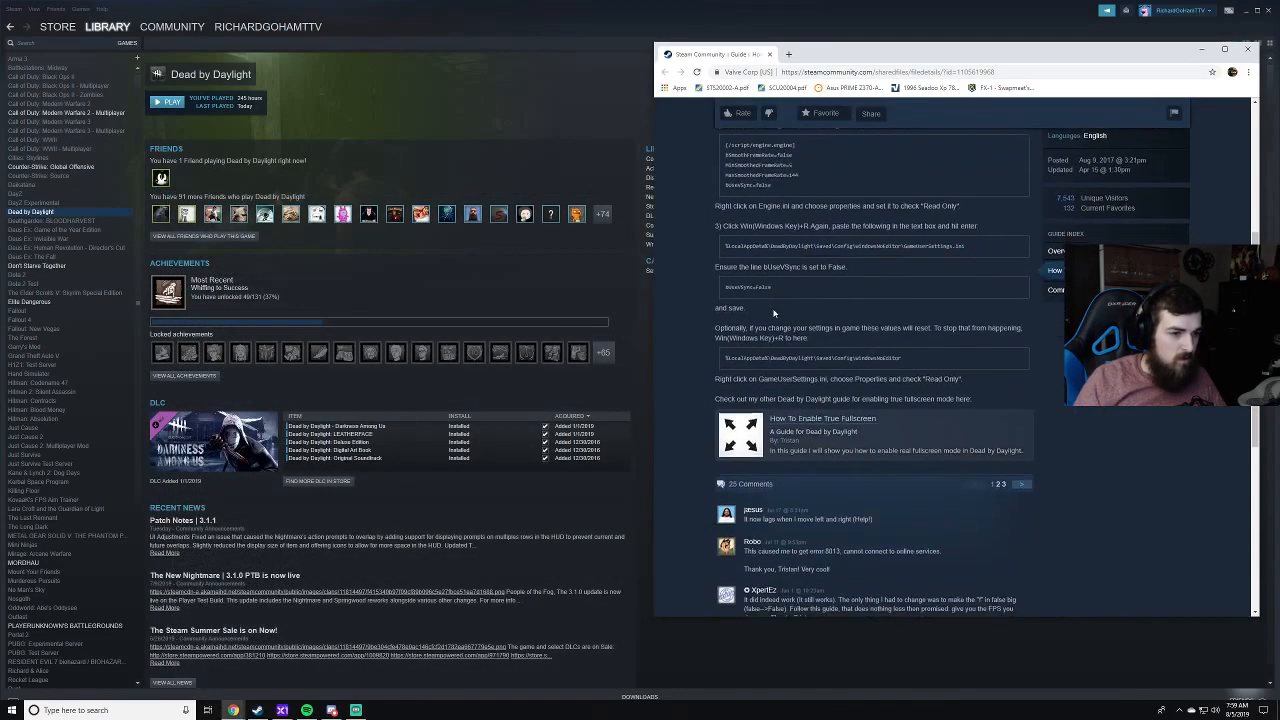
- Scroll the guide down to its reader comments, then minimize the browser window
scroll(down, 3)
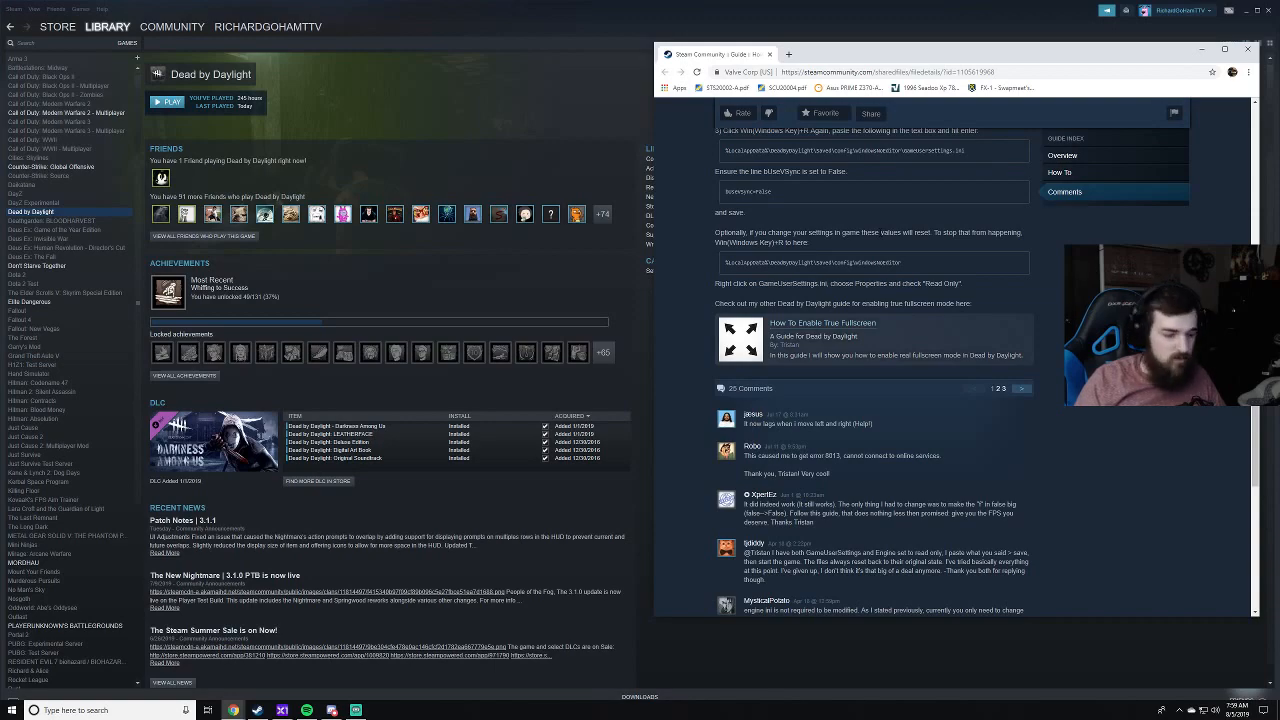
click(1247, 54)
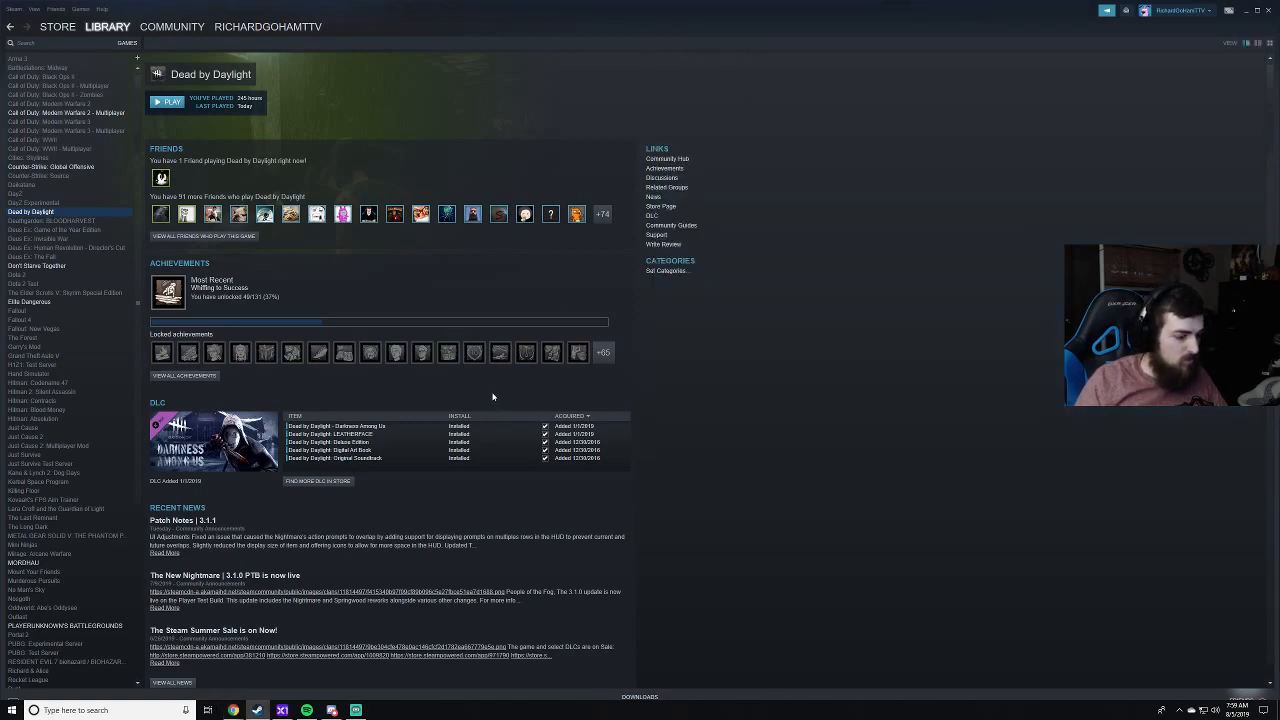
- Open the WindowsNoEditor config folder and mark GameUserSettings read-only in its Properties
key(Win+r)
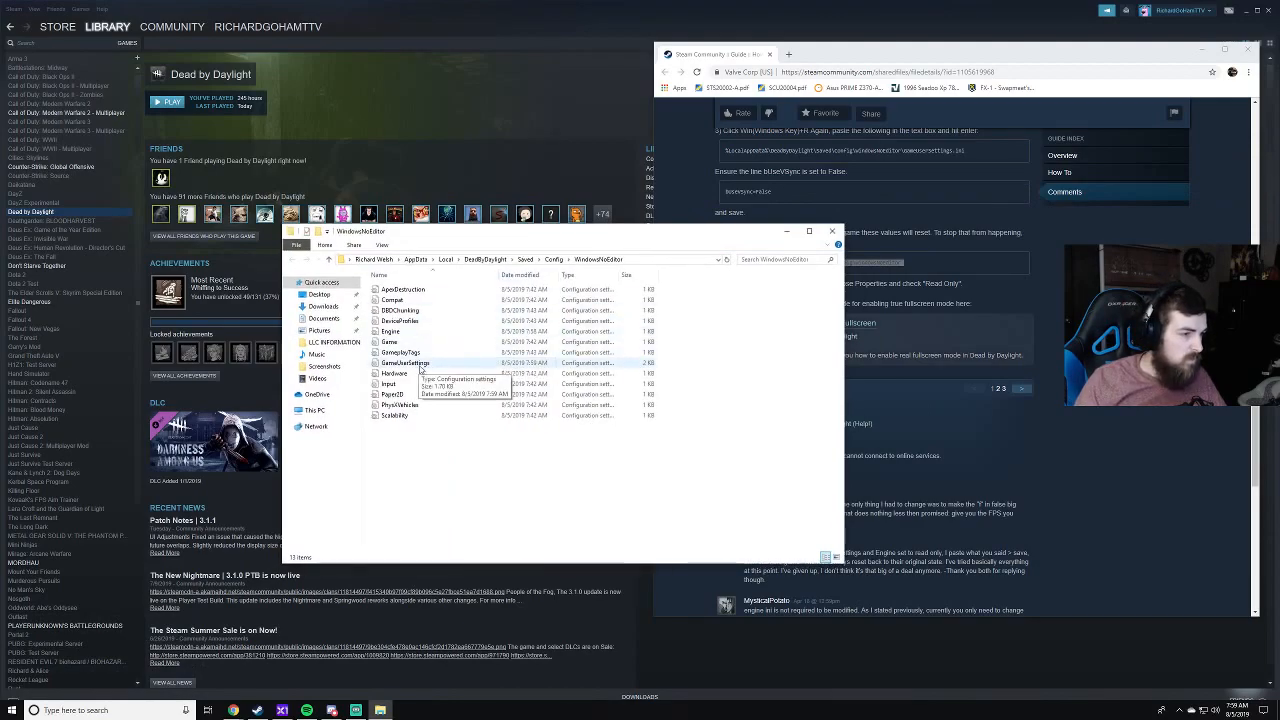
right_click(405, 362)
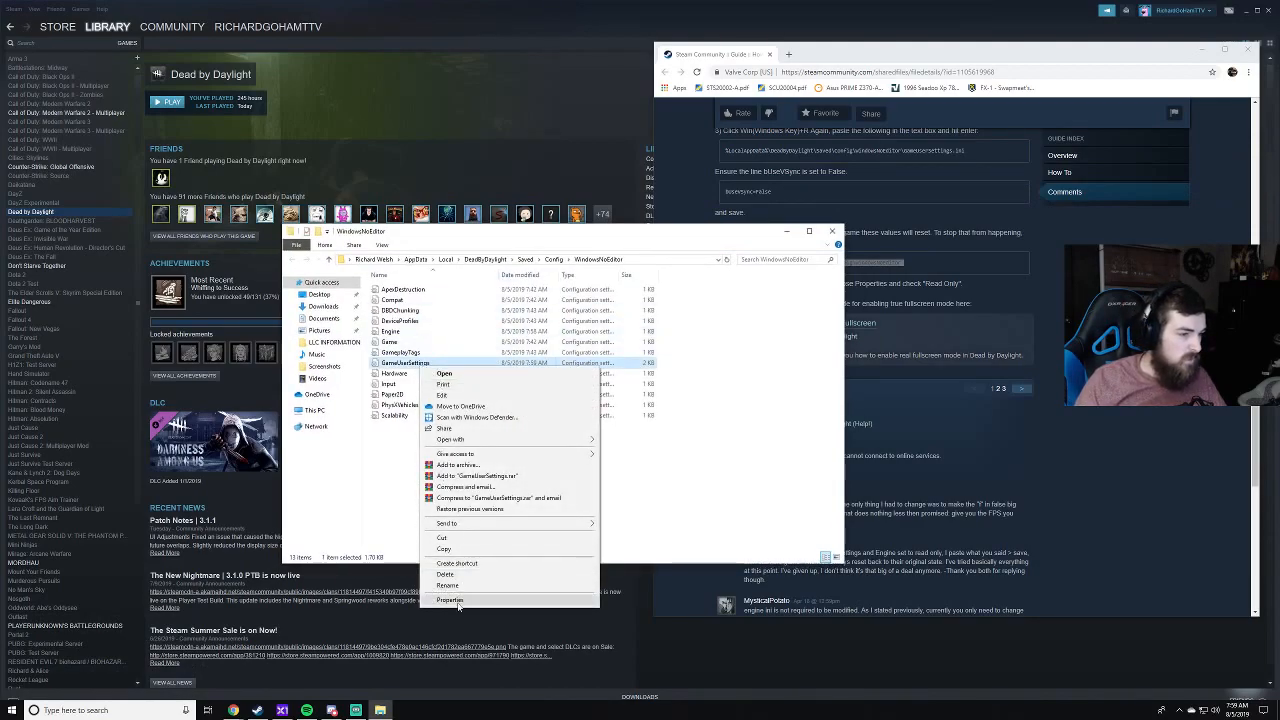
click(450, 600)
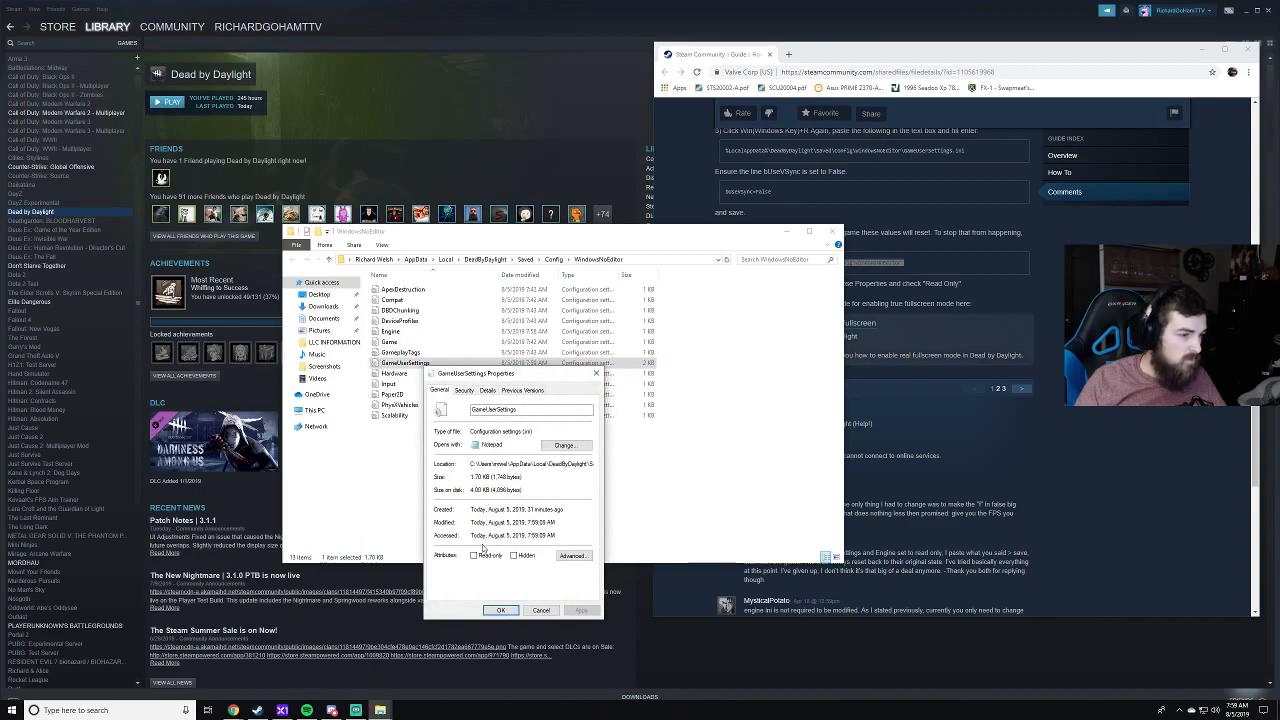
click(474, 555)
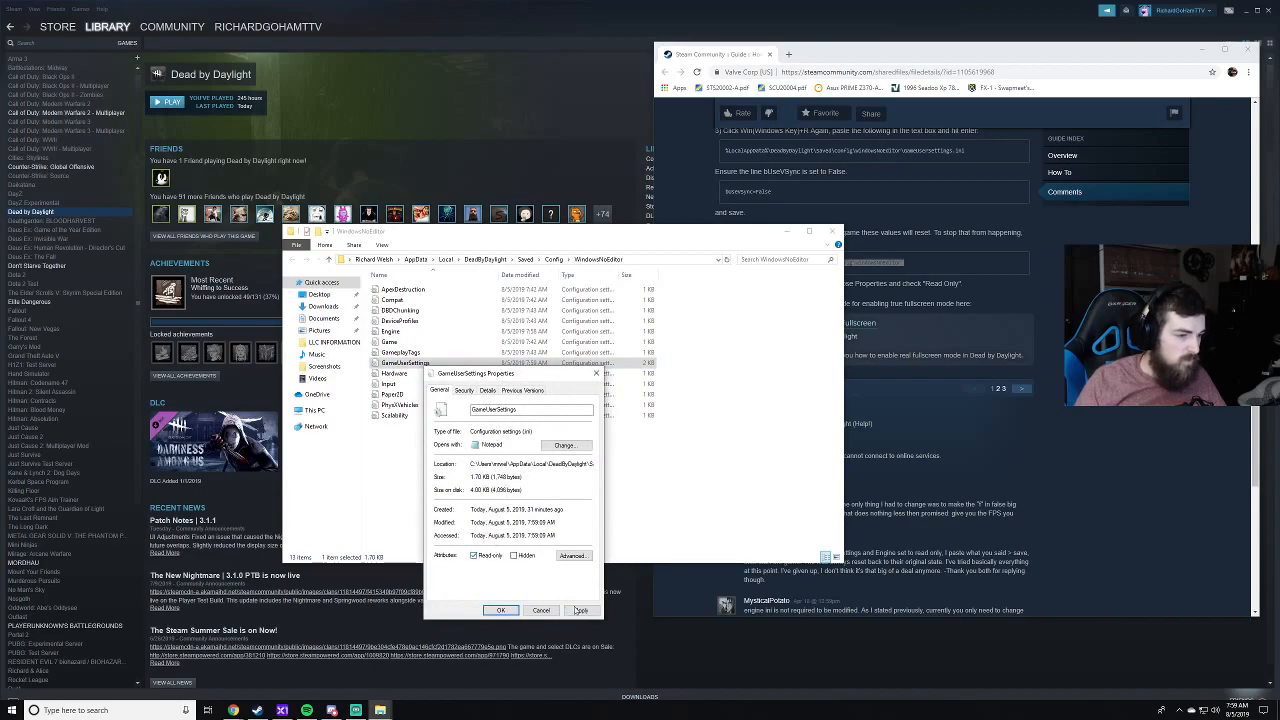
click(500, 610)
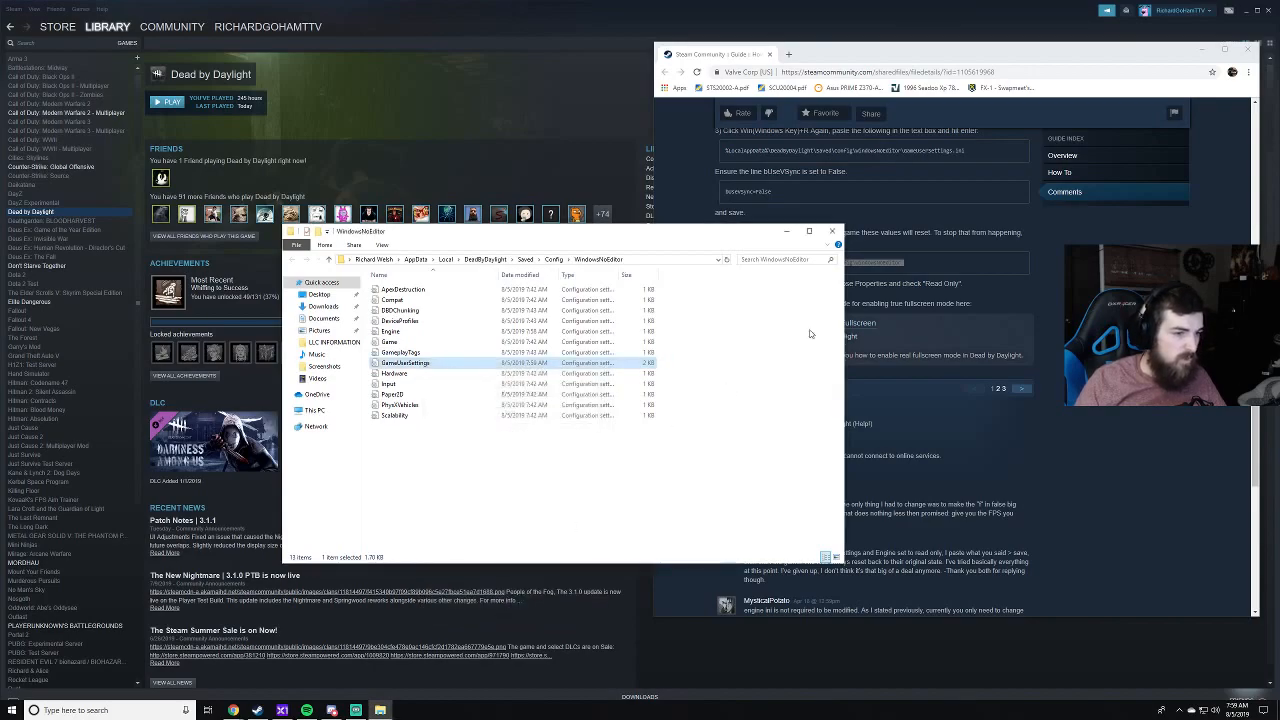